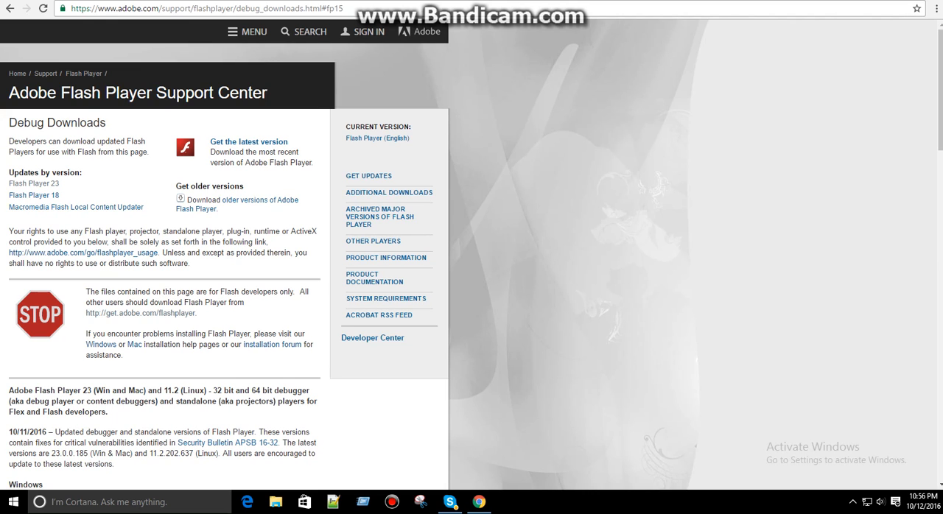
Download the Flash Player projector from Adobe's debug downloads and launch the downloaded .exe
scroll(down, 3)
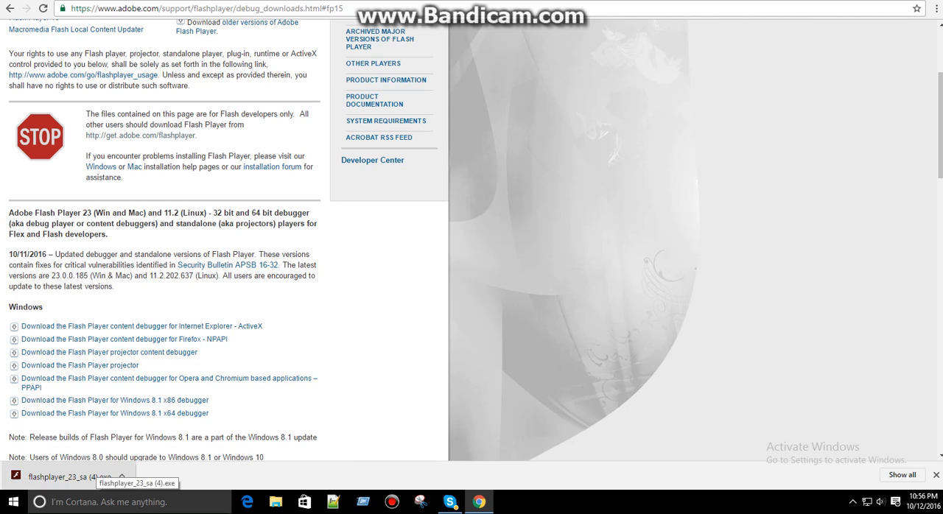
click(66, 477)
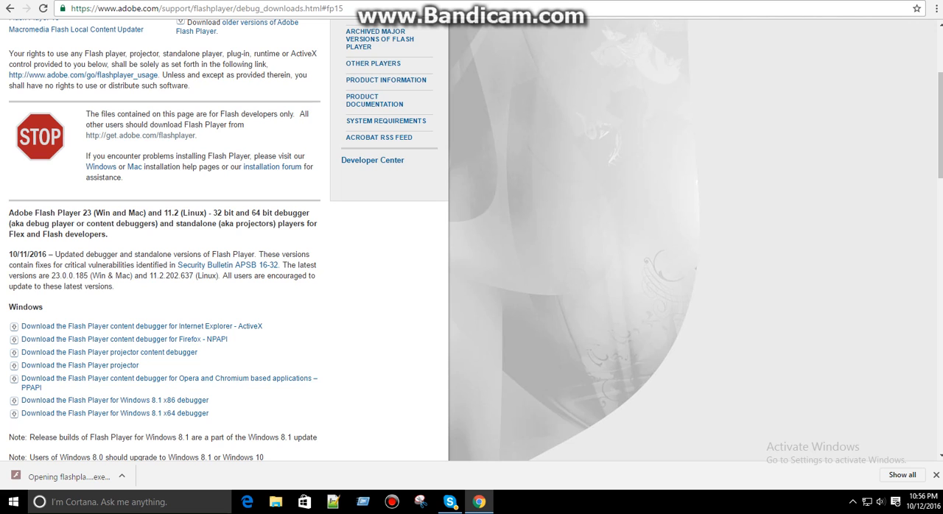
click(71, 476)
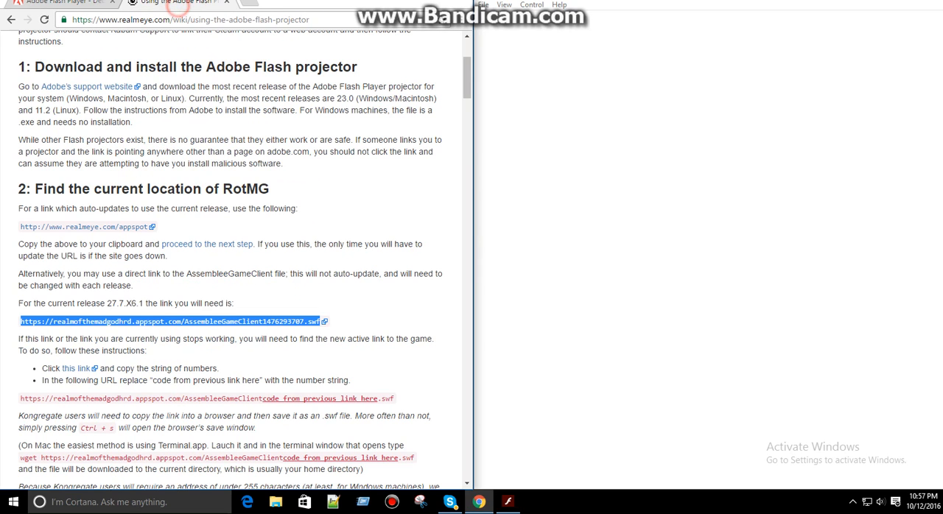
Scroll the RealmEye guide to the section with the current AssembleeGameClient link
scroll(up, 3)
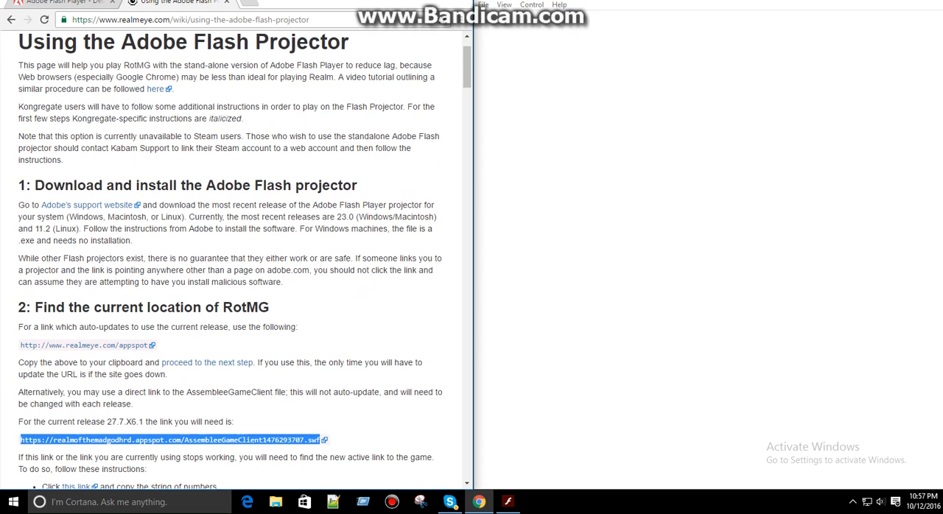
scroll(down, 3)
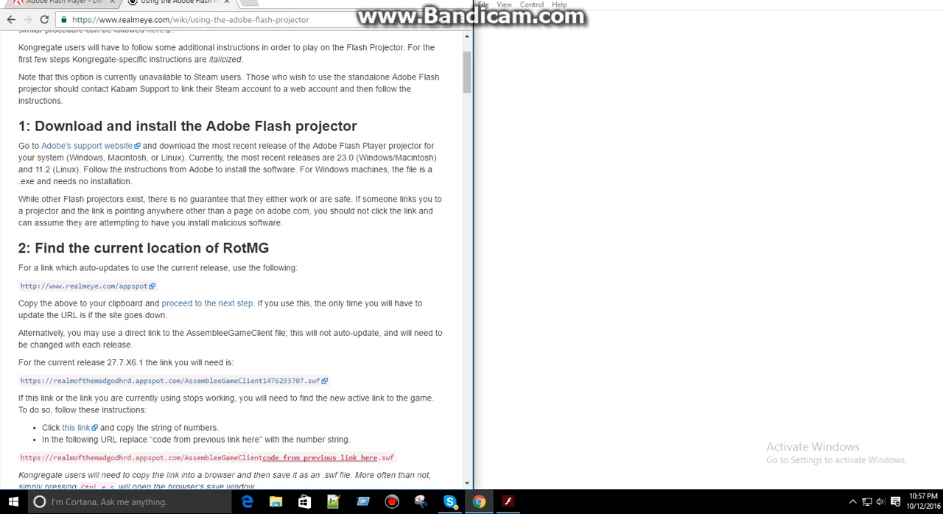
Enter the AssembleeGameClient .swf appspot URL as the Open location and confirm with OK
drag(20, 380, 168, 380)
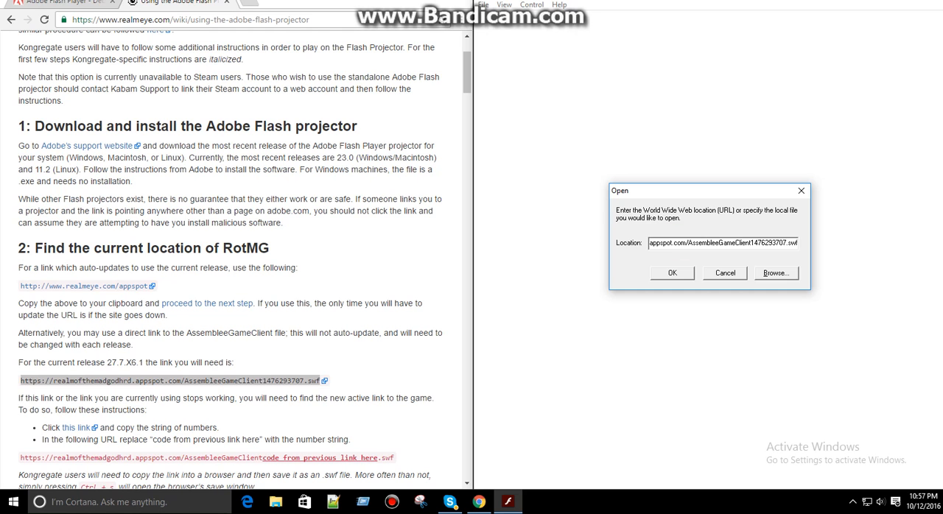
click(672, 273)
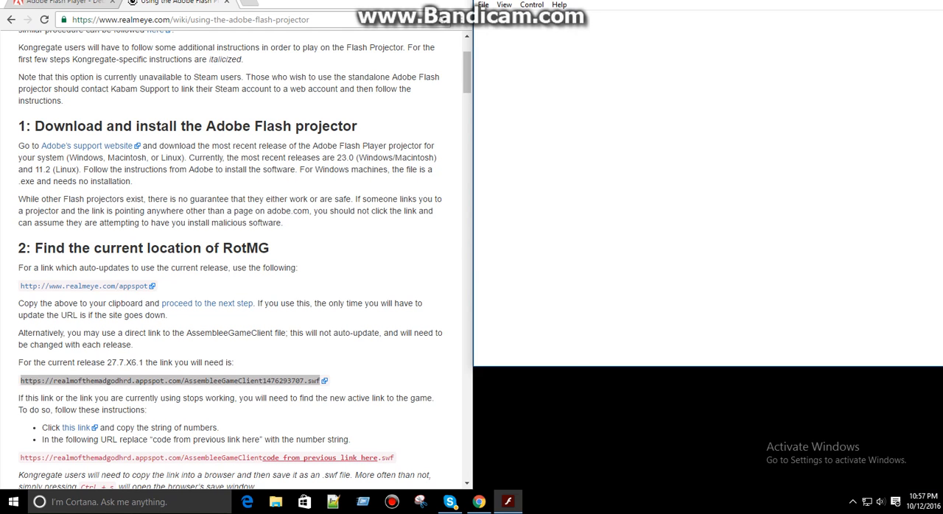